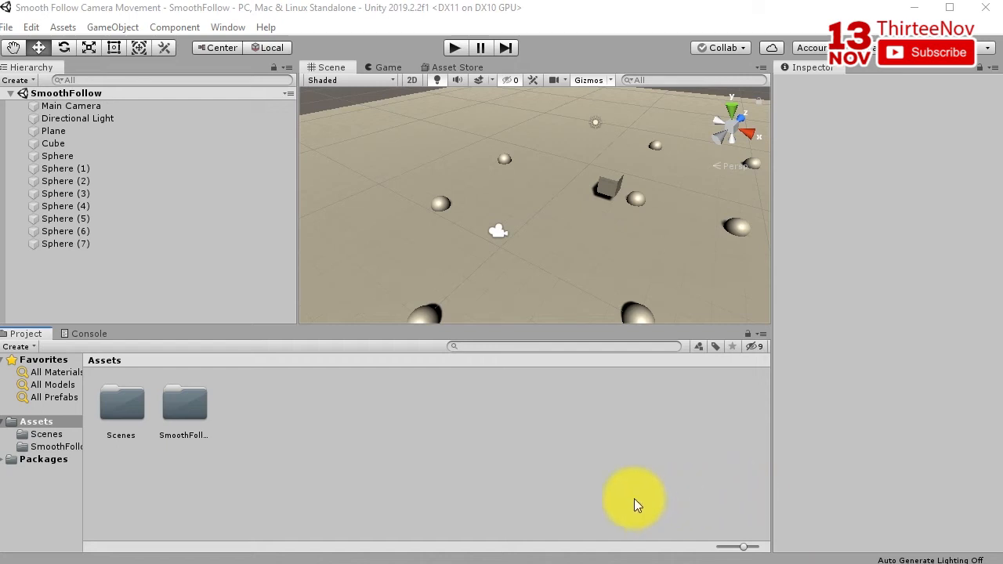
pyautogui.moveTo(320, 446)
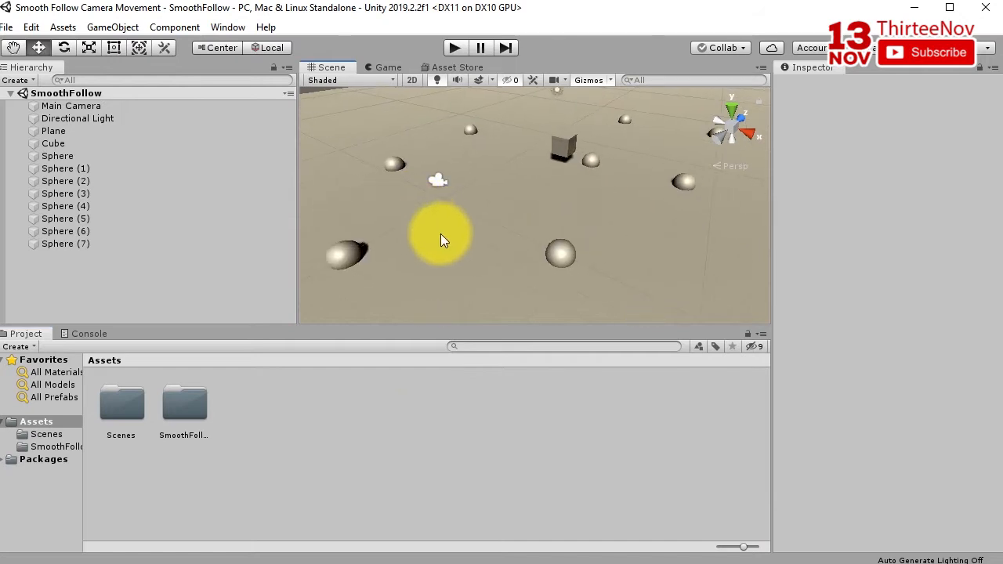
# Orbit the view over the scattered spheres and select the Main Camera to inspect its Smooth Follow script
pyautogui.moveTo(443, 239); pyautogui.dragTo(627, 227)
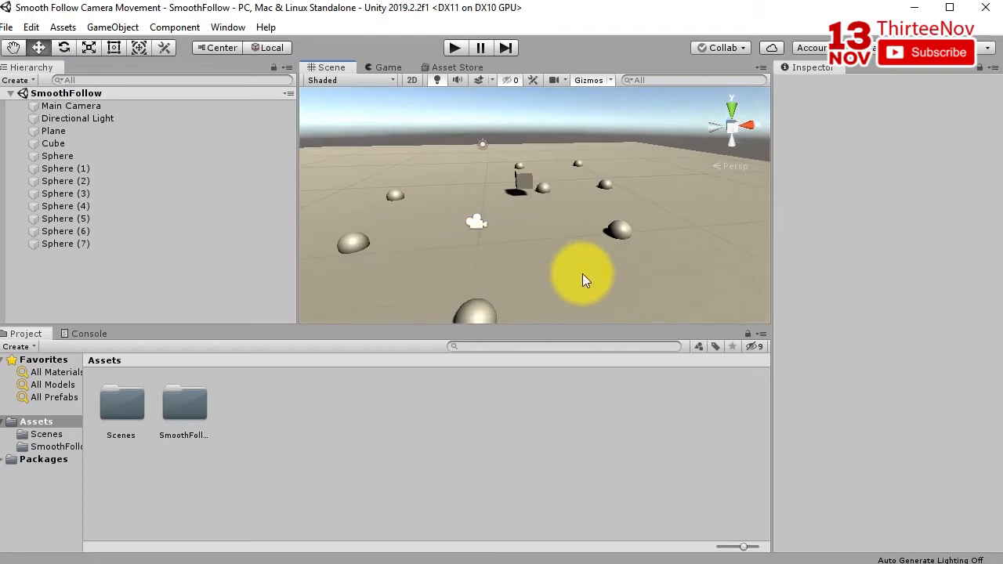
pyautogui.moveTo(584, 280); pyautogui.dragTo(530, 257)
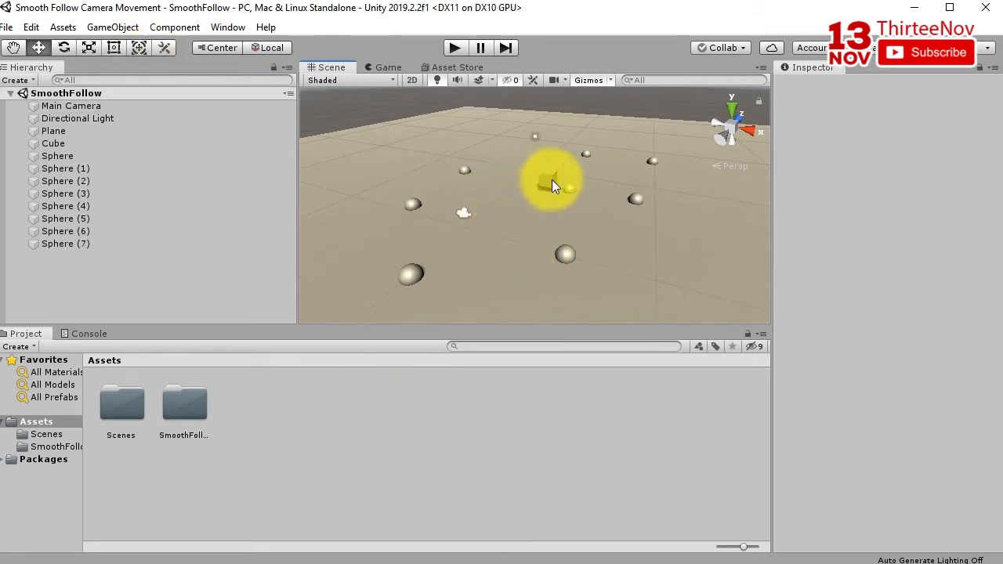
pyautogui.click(71, 106)
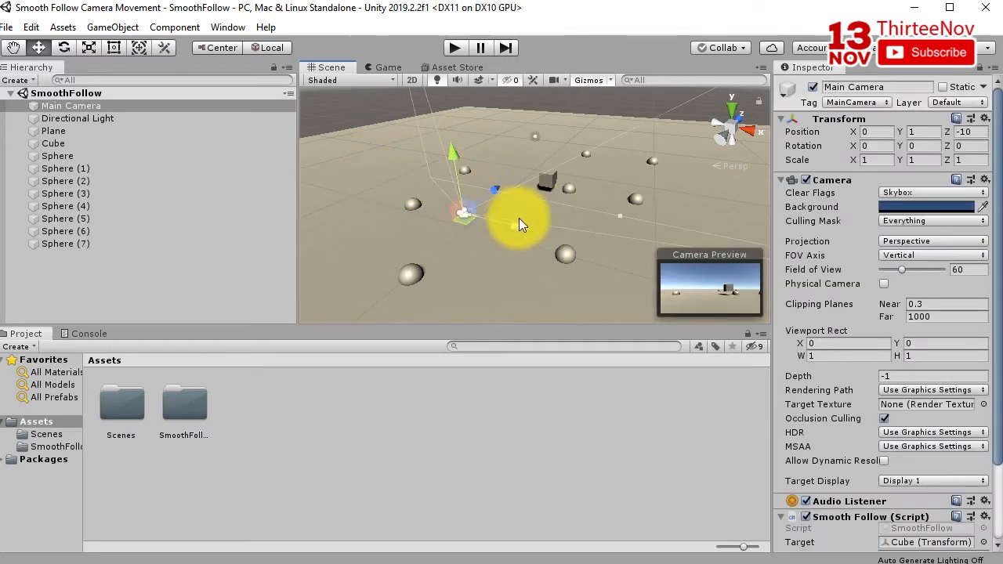
pyautogui.moveTo(403, 165)
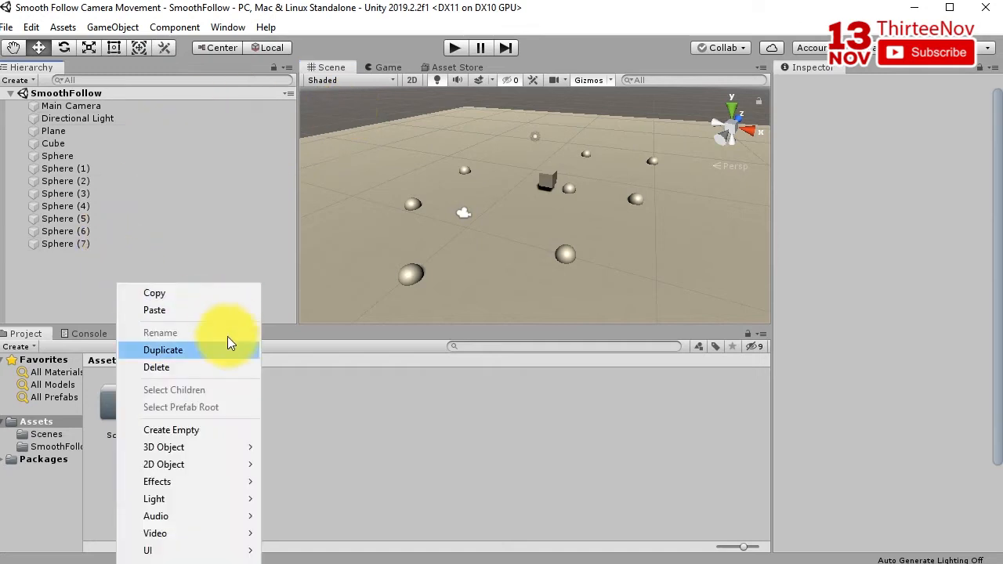
# Add a sphere scaled to about 5.9 beside the Cube, then reselect the Main Camera
pyautogui.click(163, 351)
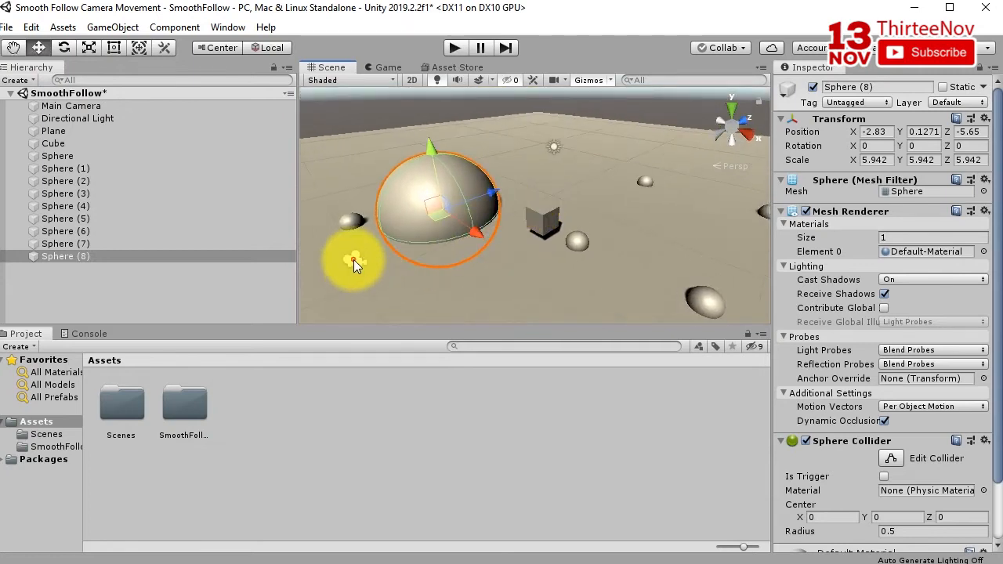
pyautogui.click(71, 105)
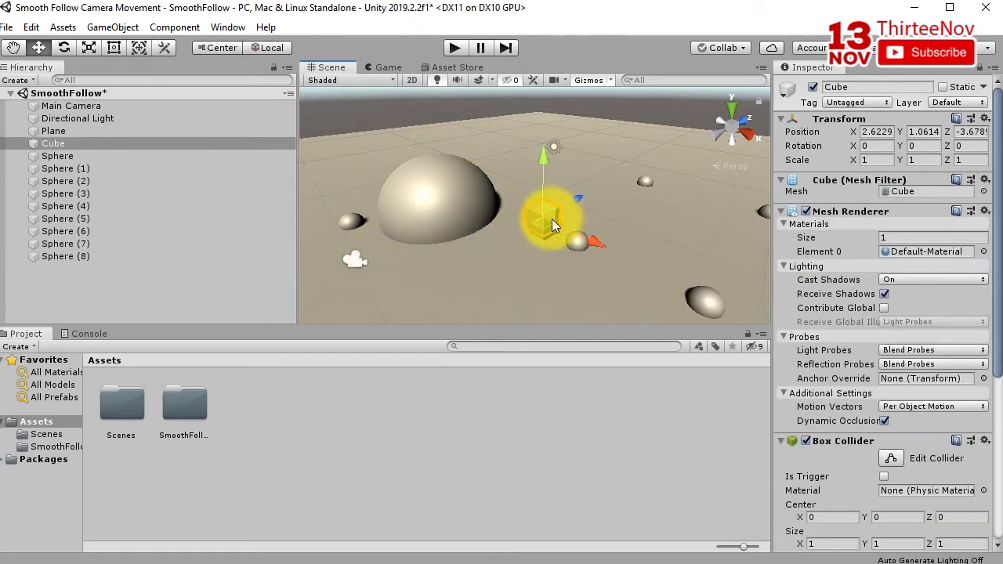
pyautogui.click(439, 217)
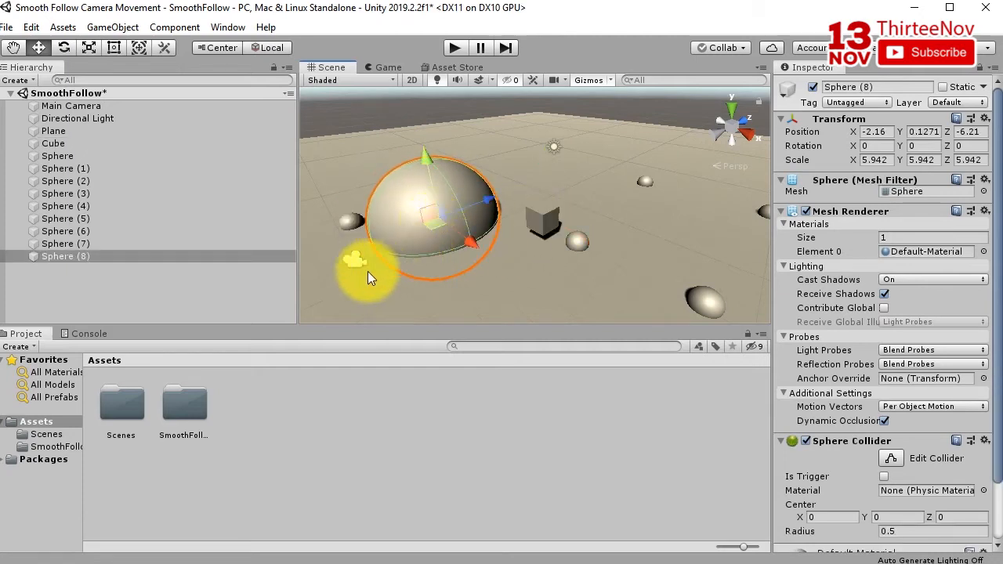
pyautogui.click(72, 105)
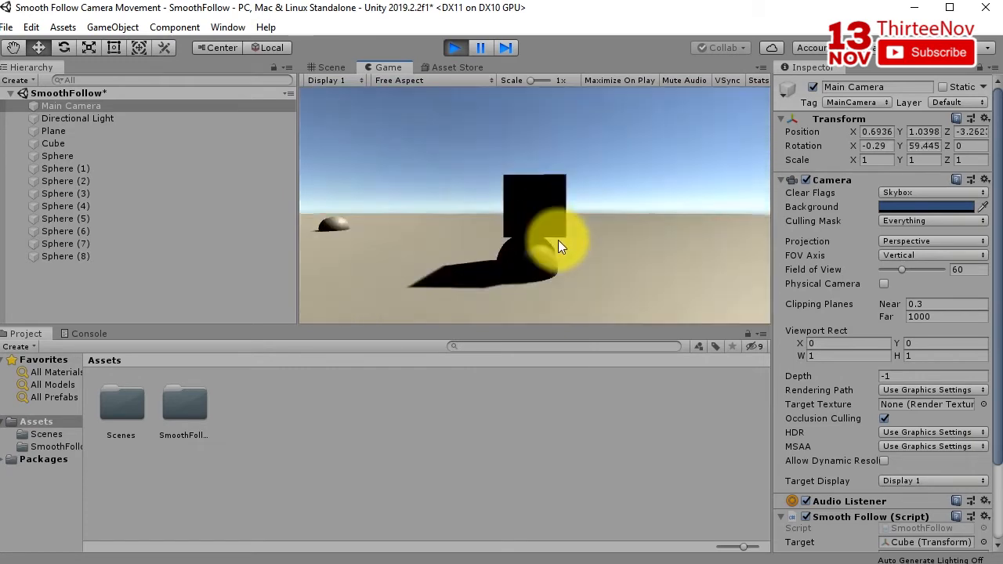
# Stop play mode, returning to the Main Camera's Smooth Follow speed, offset and target fields
pyautogui.click(453, 48)
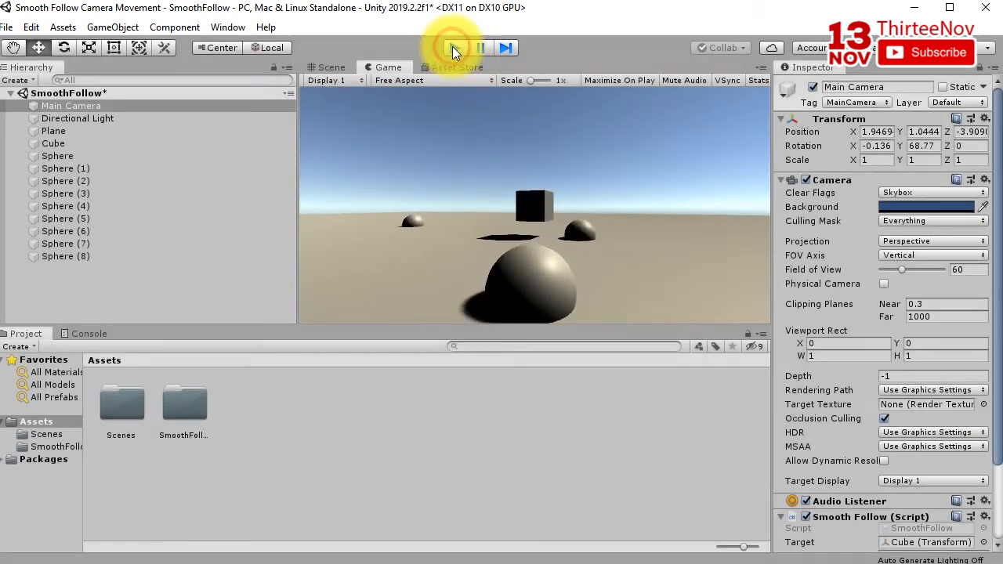
pyautogui.click(452, 48)
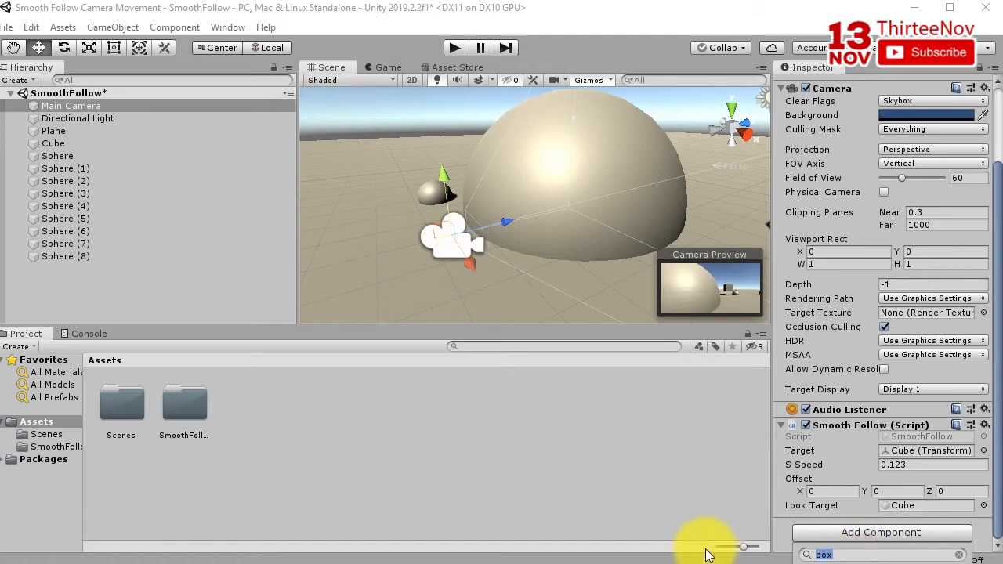
# Add a Rigidbody ('rig') to the Main Camera and turn off Use Gravity
pyautogui.write('rig')
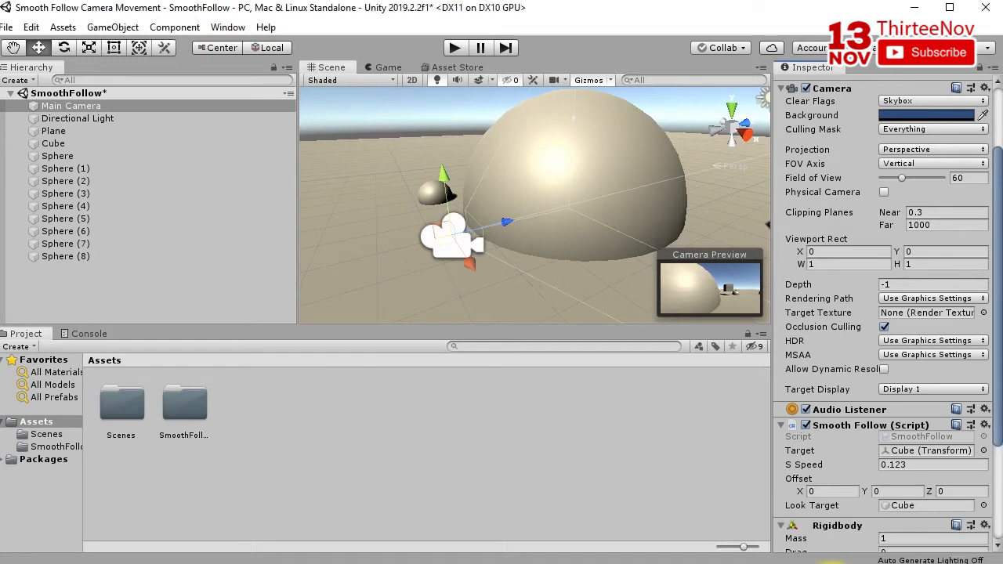
pyautogui.scroll(-3)
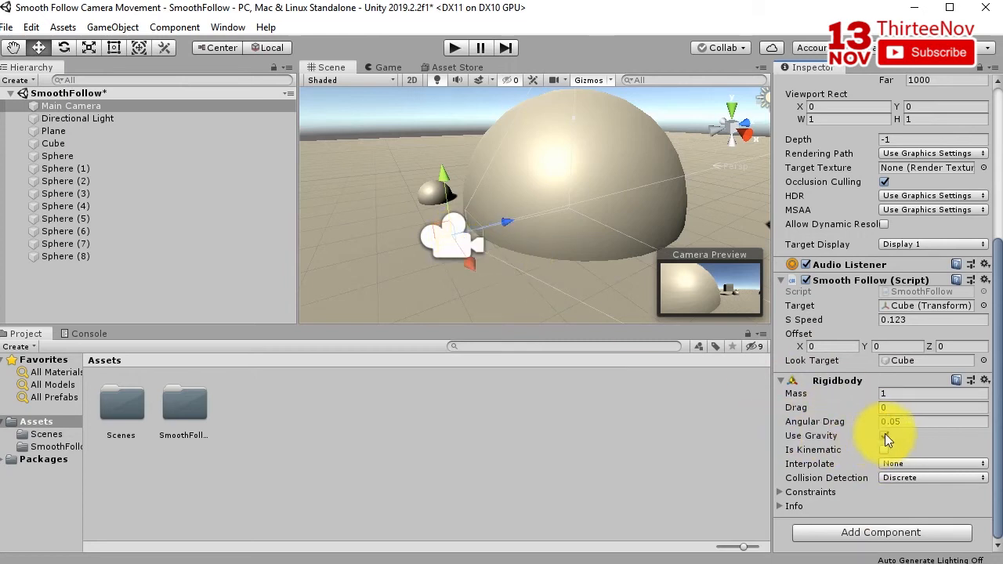
pyautogui.click(883, 435)
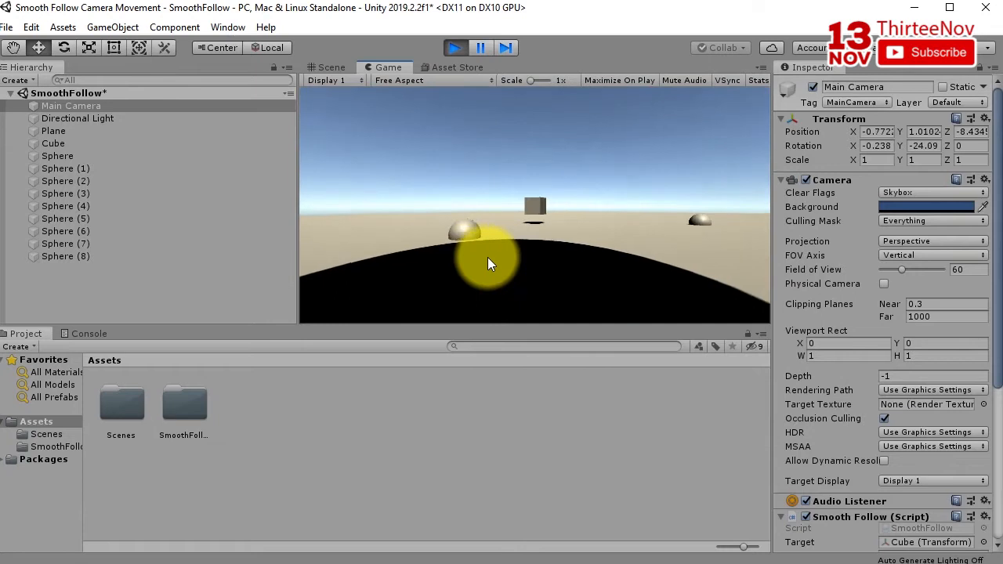
# Stop the test run and reselect the Main Camera after checking Sphere (8)'s collider
pyautogui.click(332, 67)
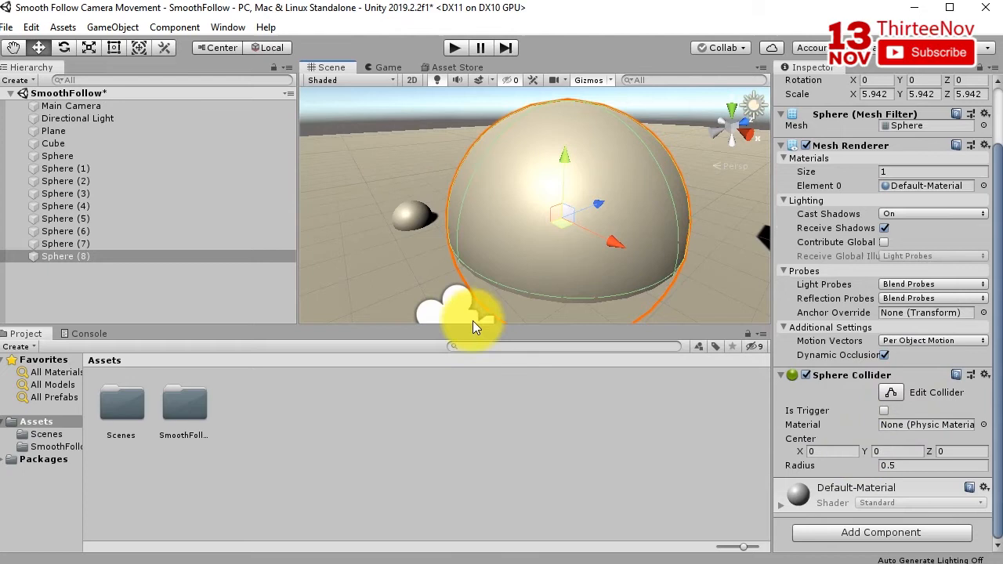
pyautogui.click(70, 106)
pyautogui.write('s')
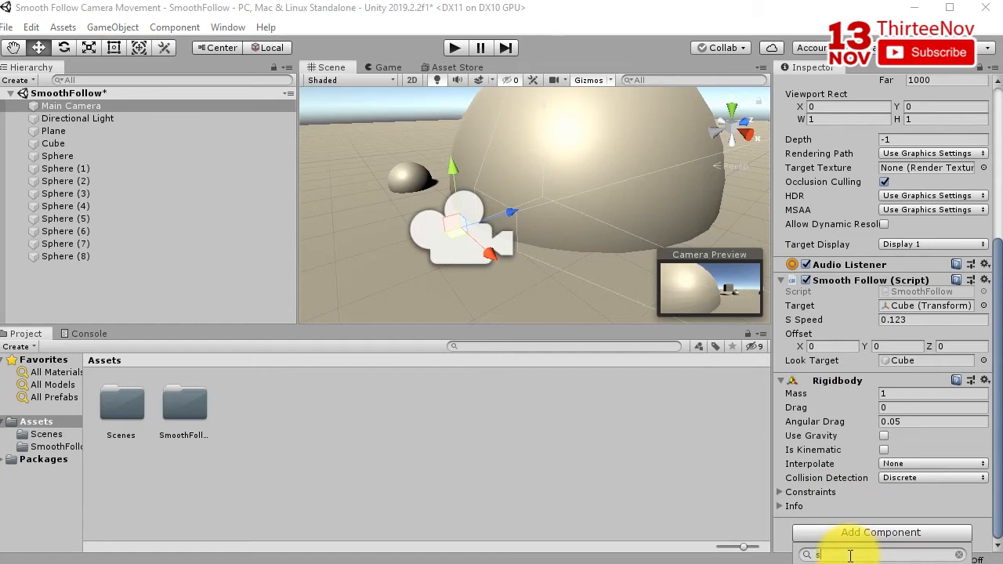
# Search the component list and attach a Sphere Collider to the Main Camera
pyautogui.write('p')
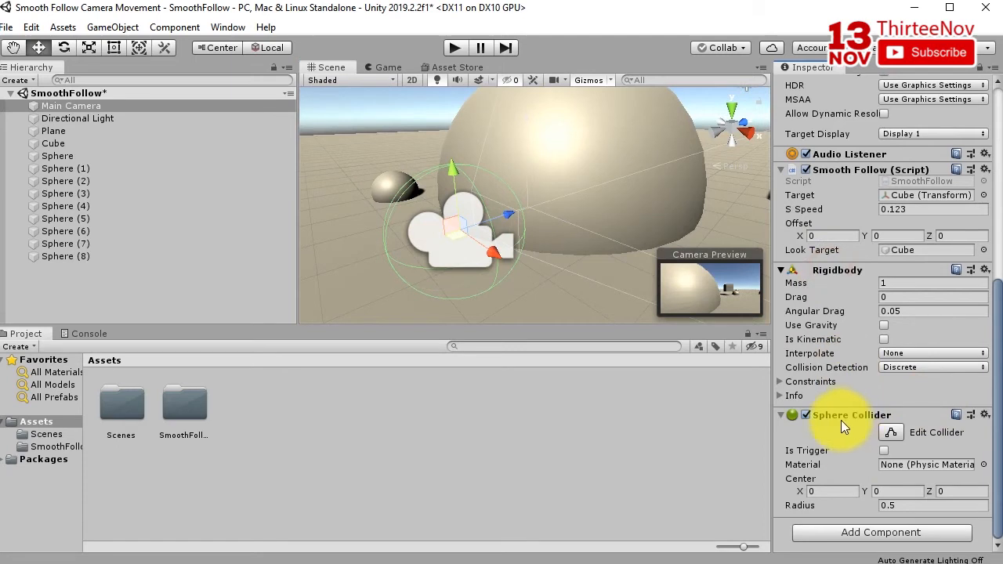
pyautogui.click(780, 269)
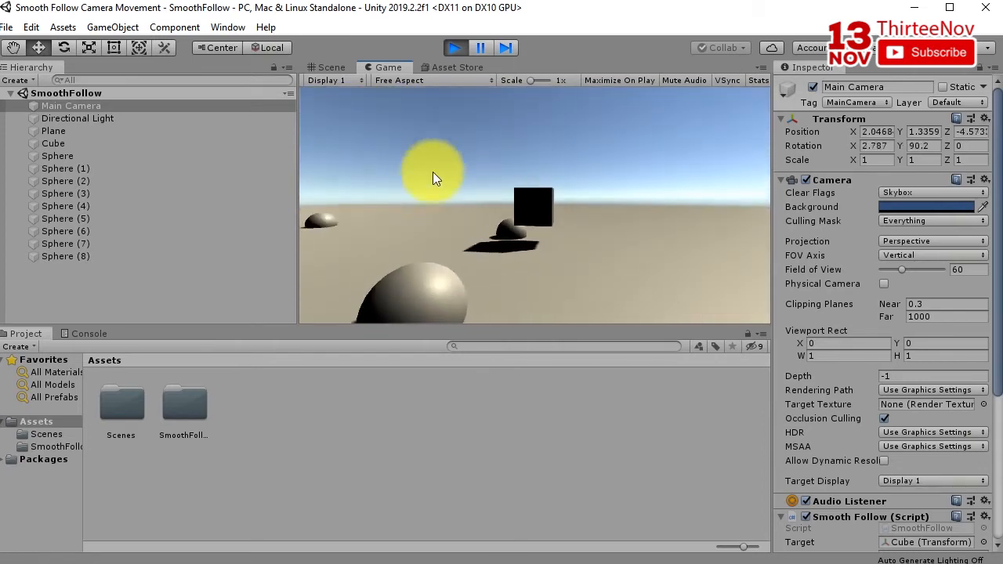
# While playing, switch between Scene and Game views and select Sphere (8) to watch the collision
pyautogui.click(328, 67)
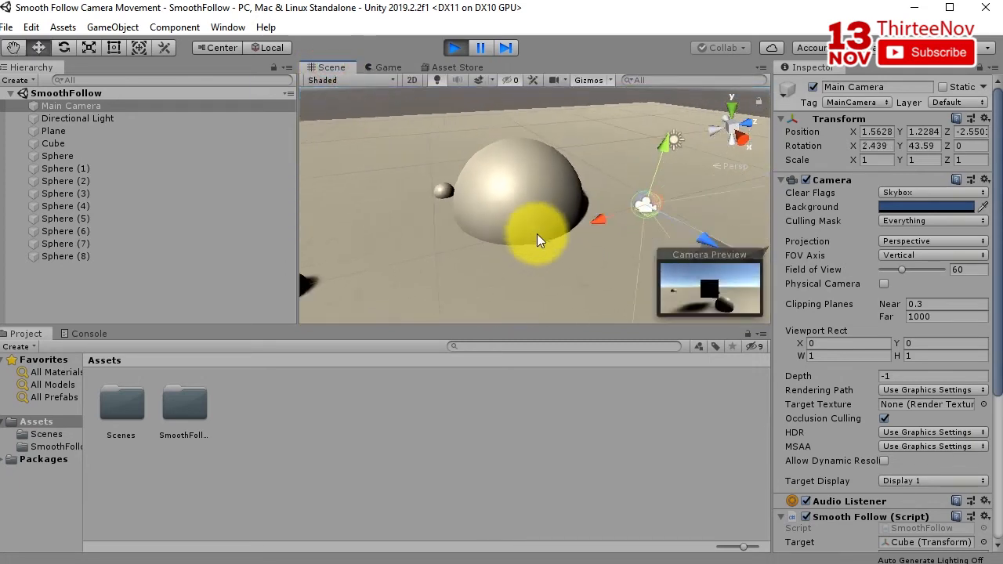
pyautogui.click(66, 256)
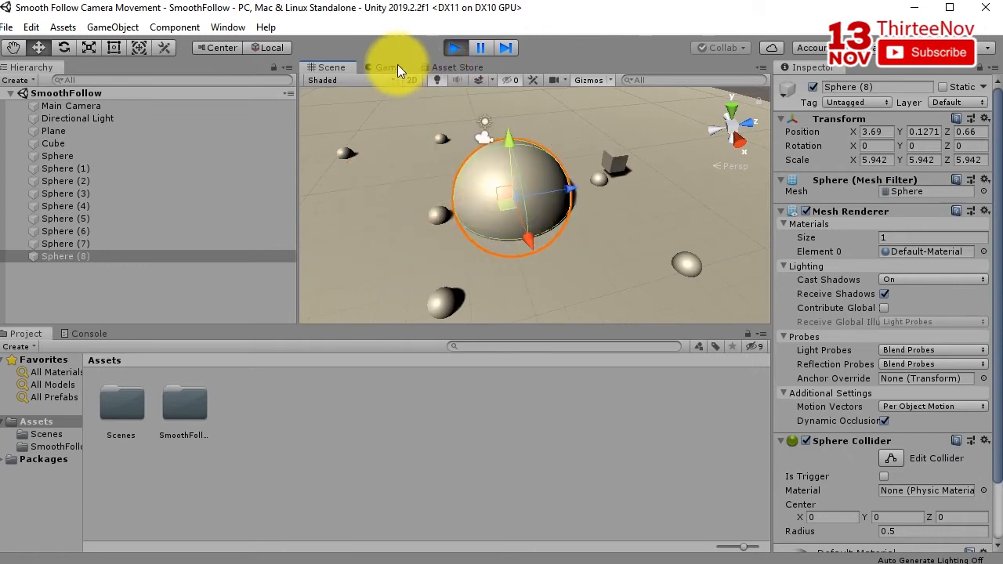
pyautogui.click(384, 66)
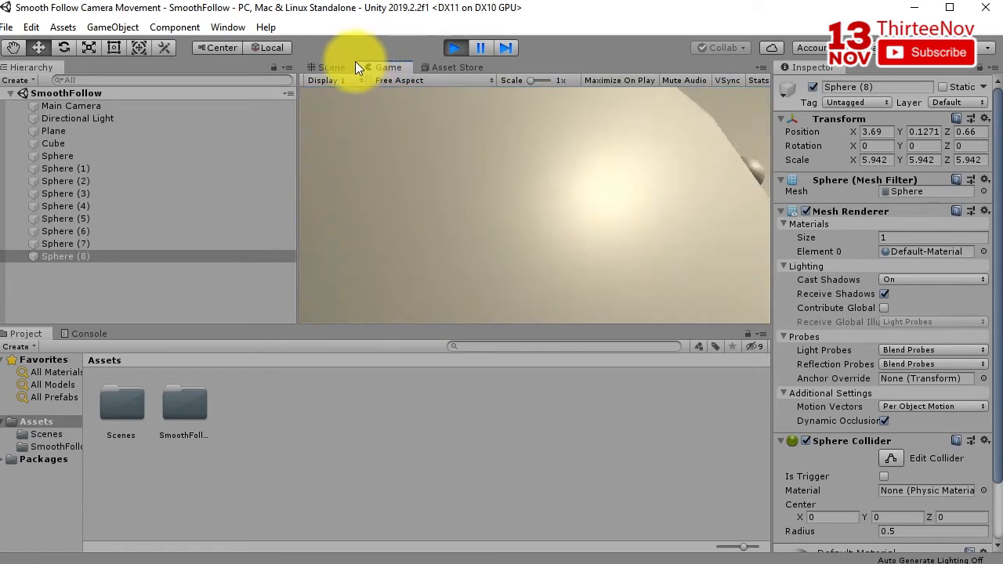
pyautogui.click(330, 66)
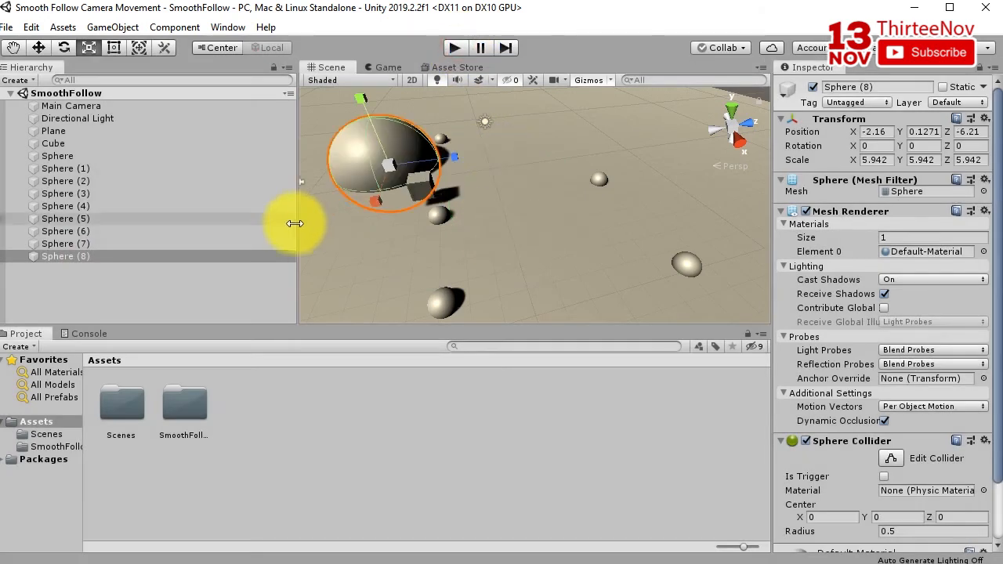
# Remove Sphere (8) and create a new cube from the Hierarchy context menu
pyautogui.click(66, 257)
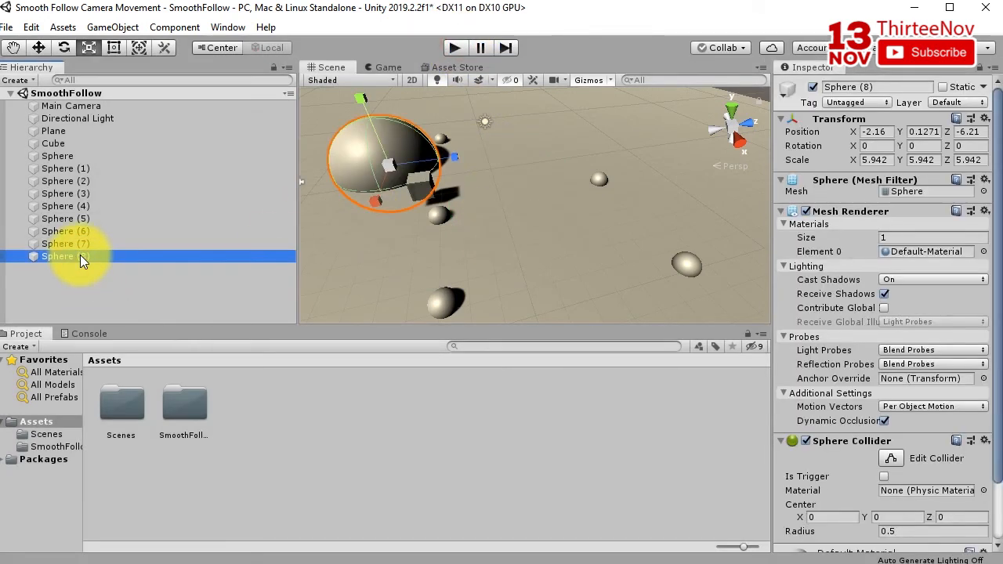
pyautogui.rightClick(84, 259)
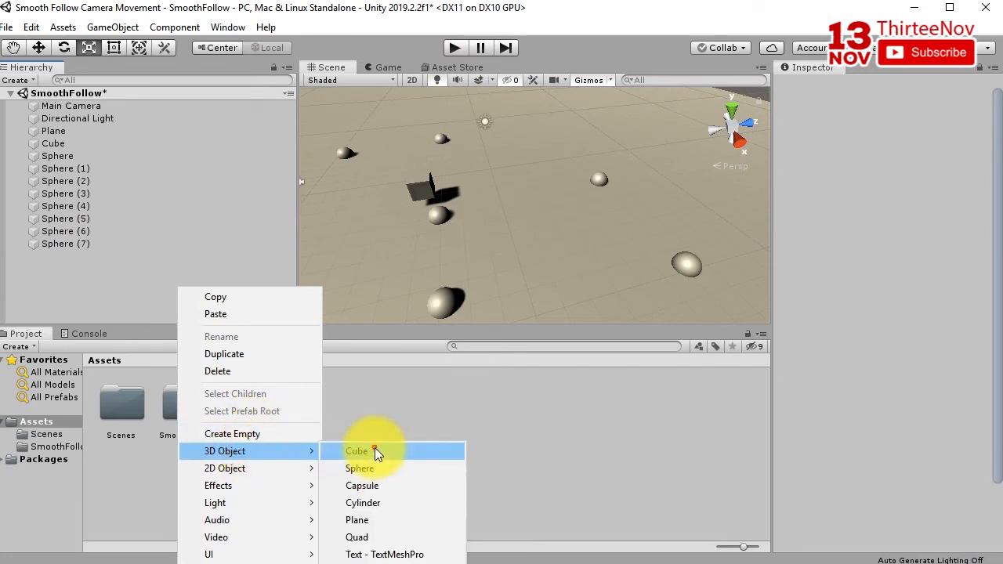
pyautogui.click(356, 451)
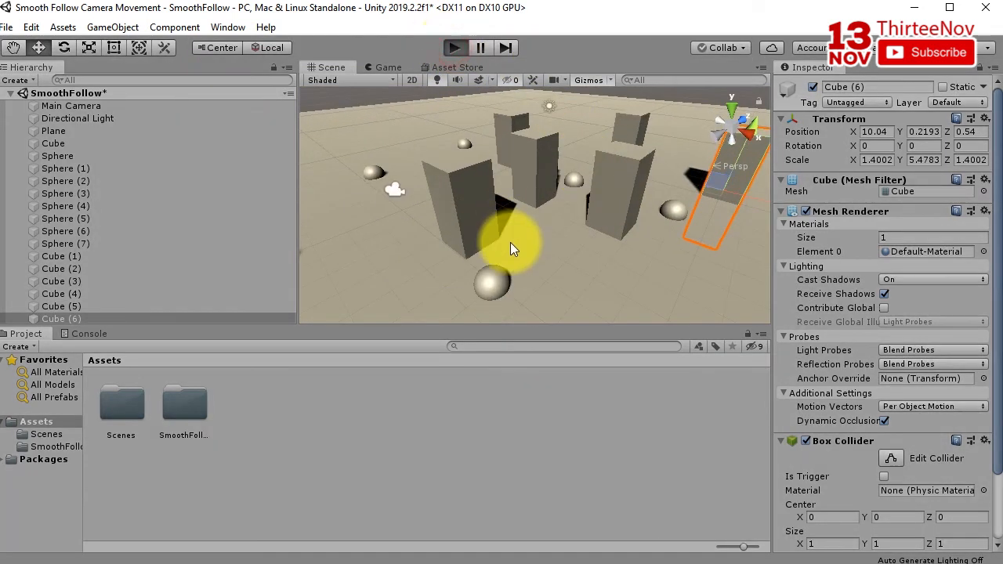
# Play the game, watch the Game view, then select a tall box in the Scene view
pyautogui.click(453, 48)
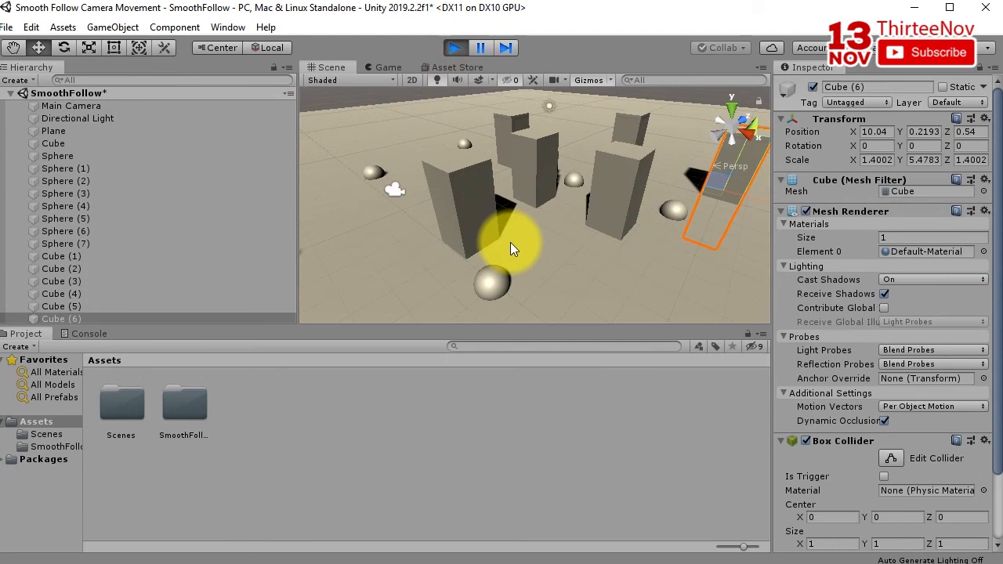
pyautogui.click(386, 67)
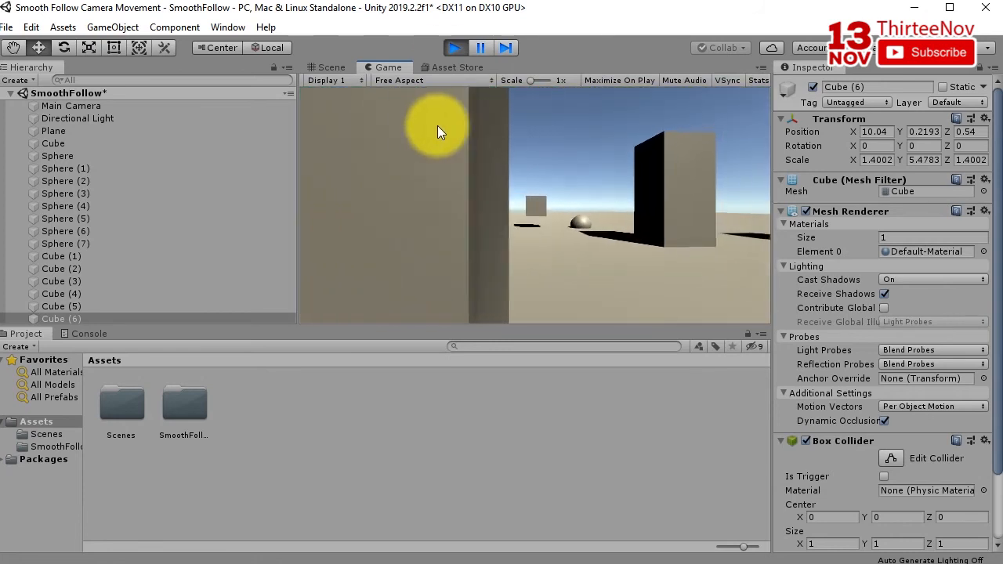
pyautogui.click(331, 67)
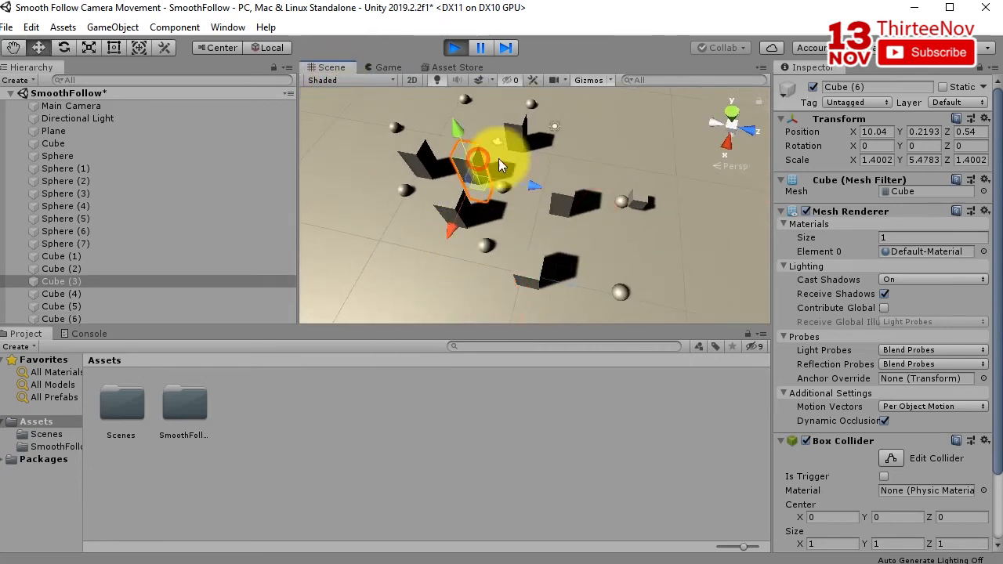
pyautogui.click(62, 269)
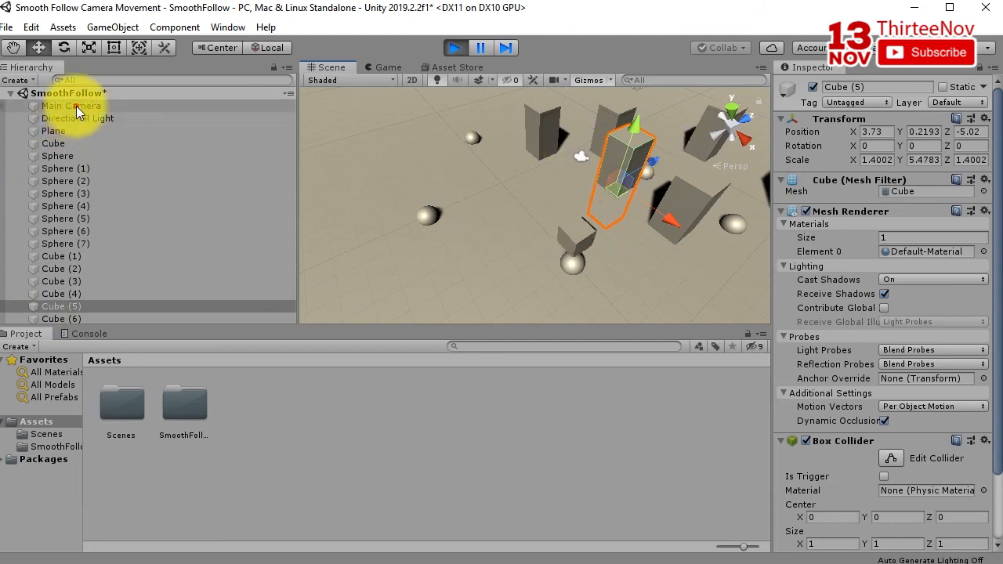
# Select the Main Camera, show the Game view, and scroll to its Sphere Collider (radius 0.5)
pyautogui.click(71, 106)
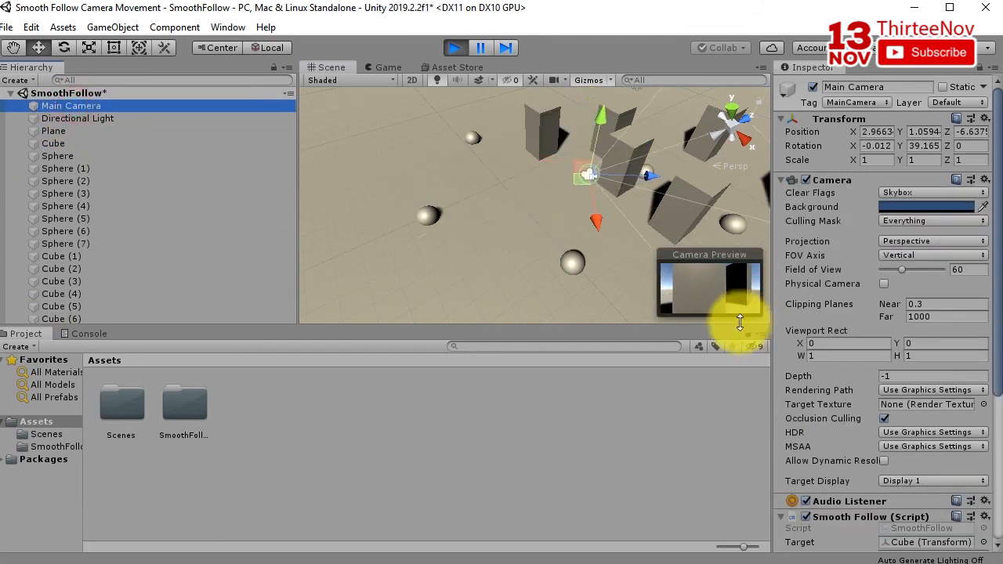
pyautogui.click(389, 67)
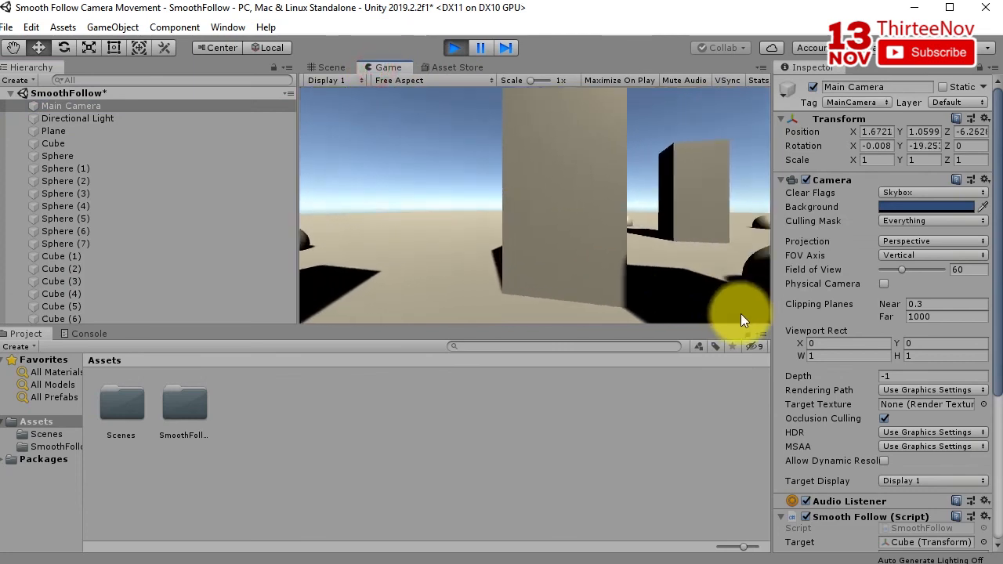
pyautogui.scroll(-3)
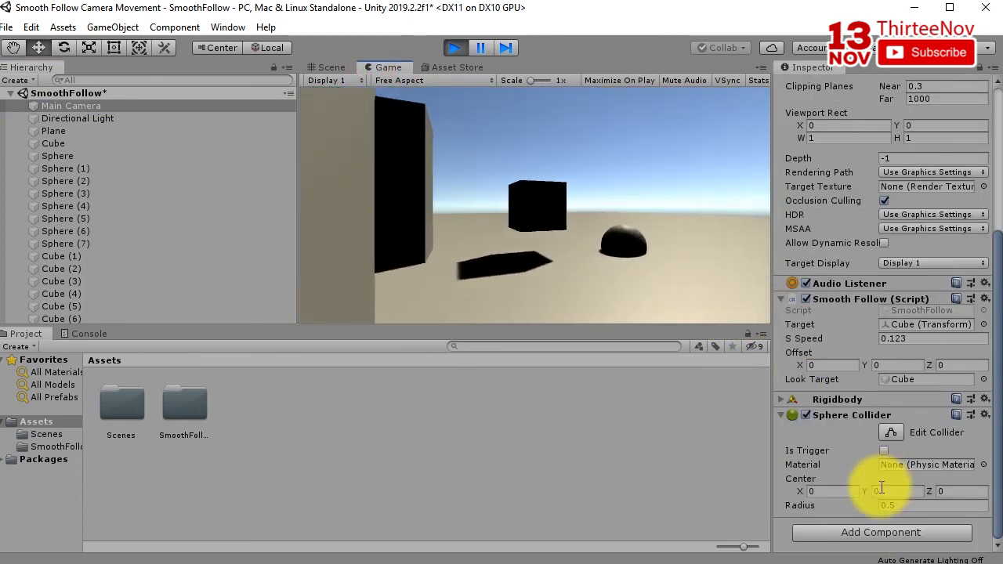